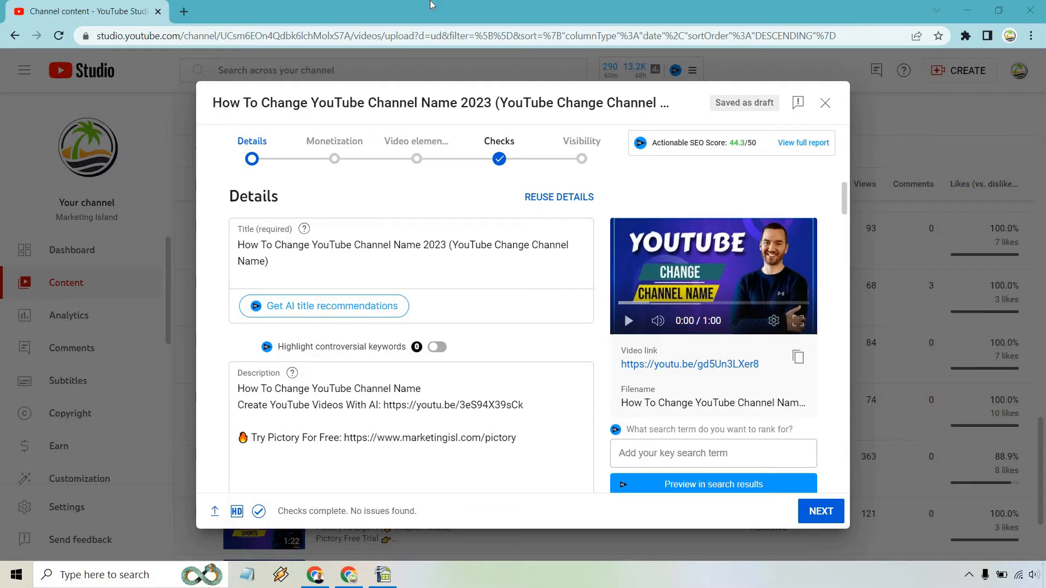
{"action": "mouse_move", "coordinate": [416, 141]}
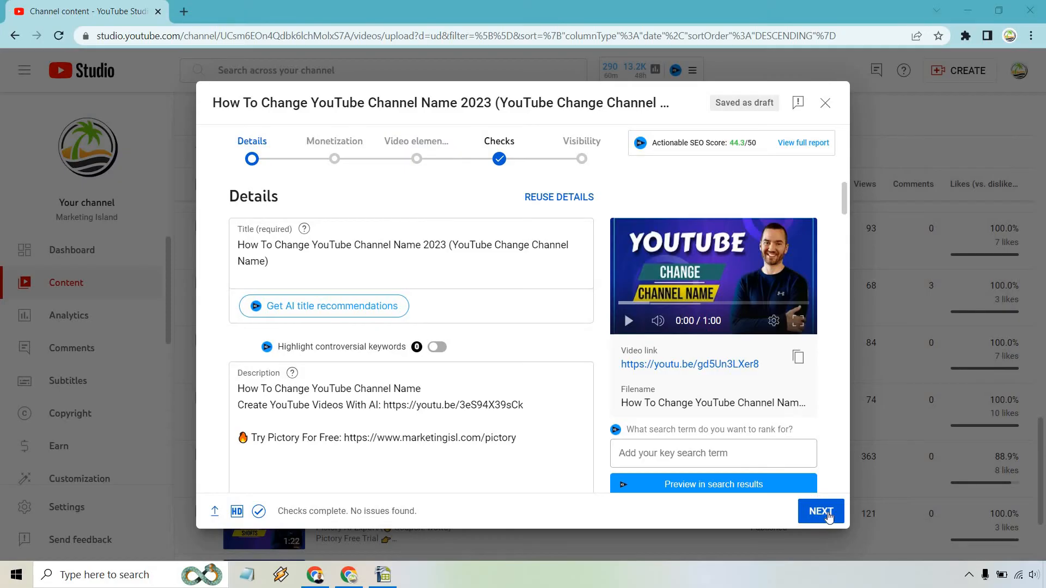
- Advance the upload draft through Details and Monetization to the Video elements step
{"action": "left_click", "coordinate": [820, 511]}
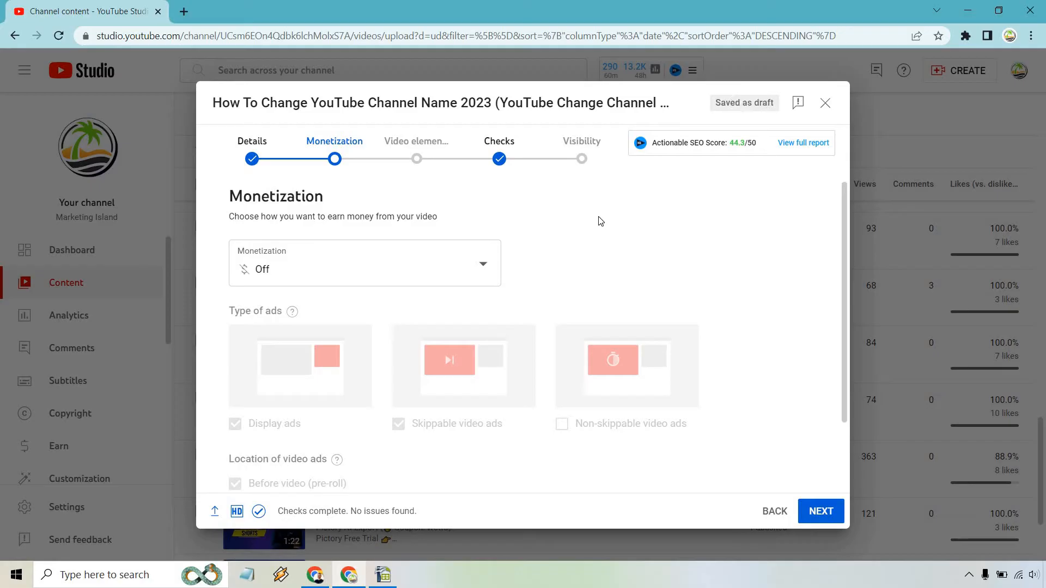
{"action": "mouse_move", "coordinate": [821, 511]}
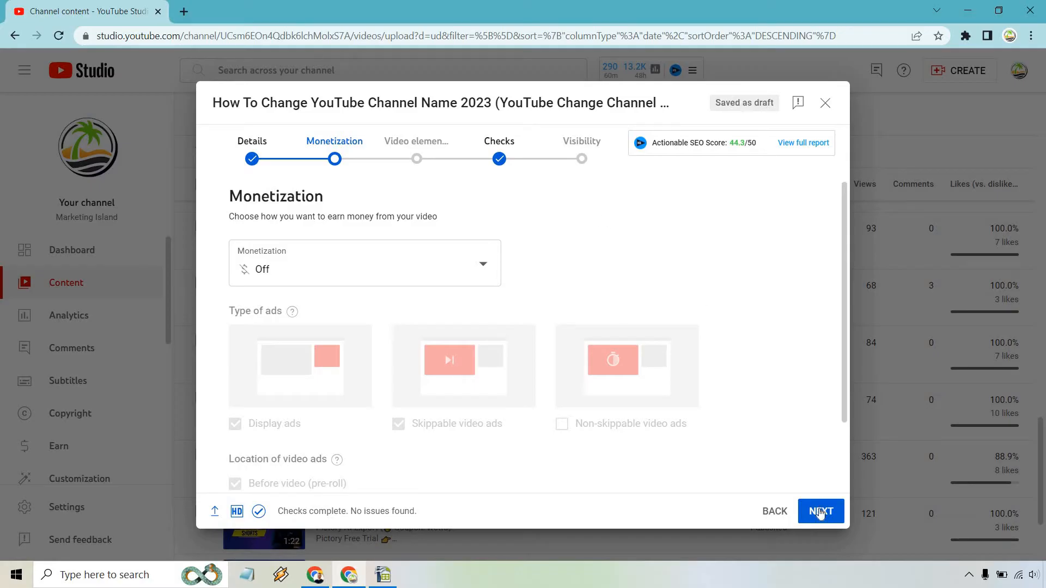
{"action": "left_click", "coordinate": [819, 511]}
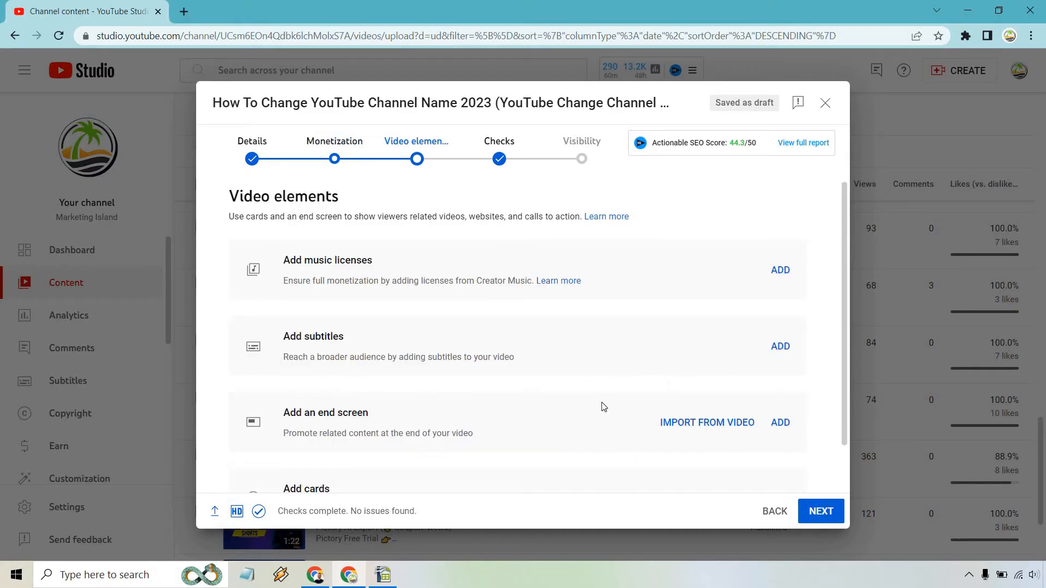
{"action": "mouse_move", "coordinate": [700, 386]}
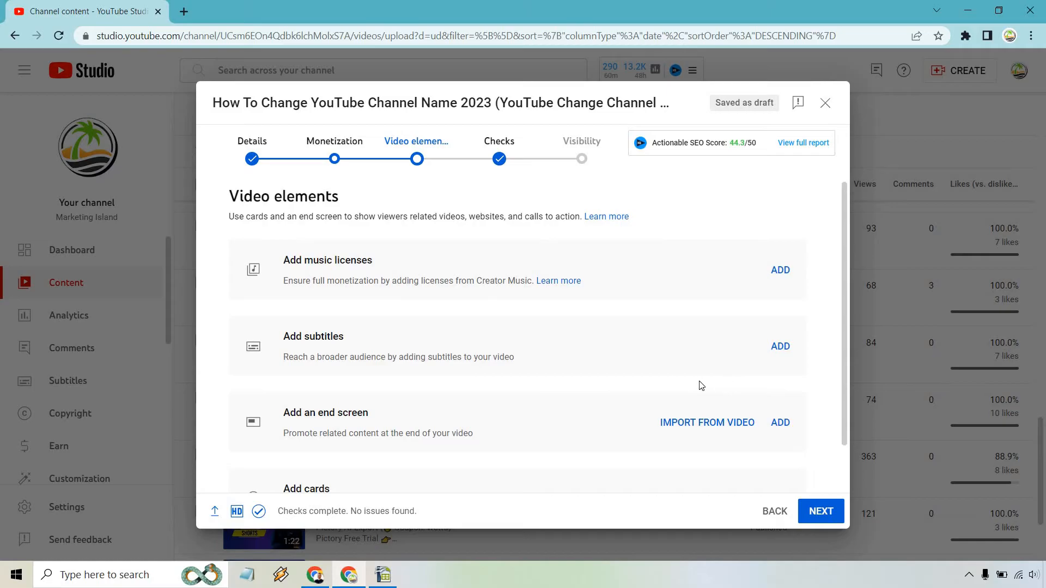
{"action": "mouse_move", "coordinate": [770, 427]}
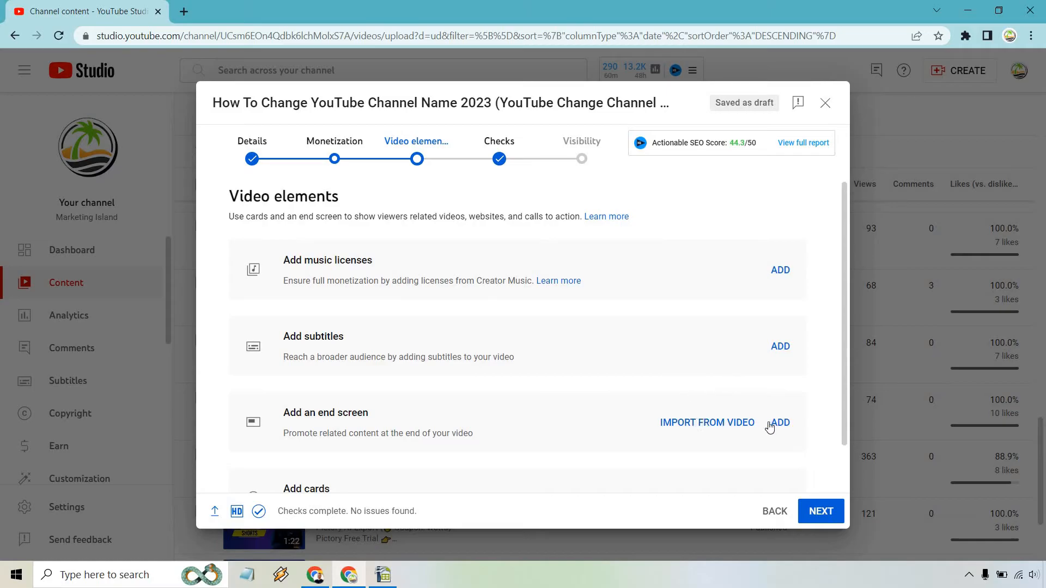
- Start adding an end screen and review the available element types without adding one
{"action": "left_click", "coordinate": [780, 422]}
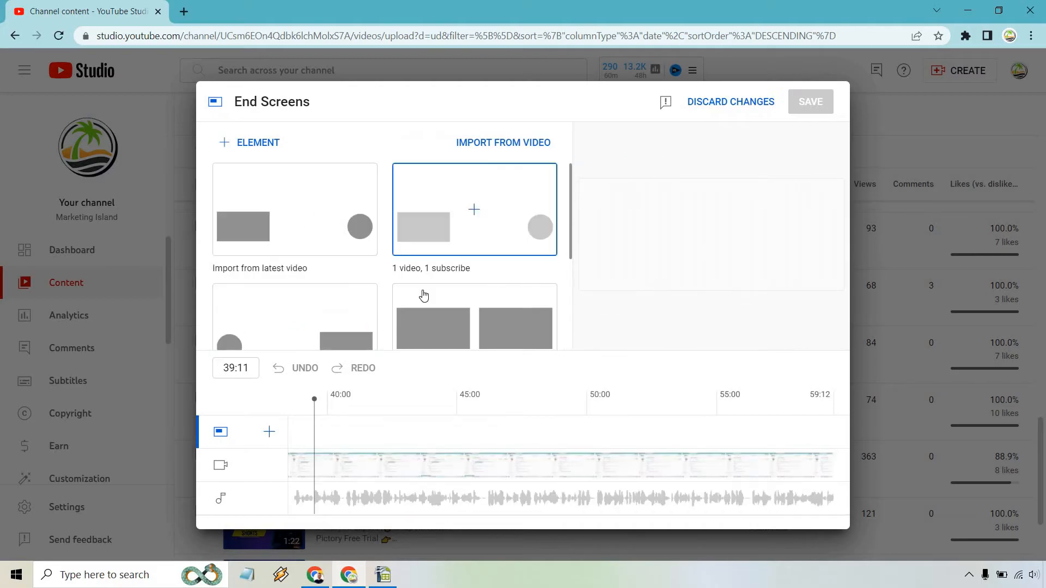
{"action": "left_click", "coordinate": [248, 141]}
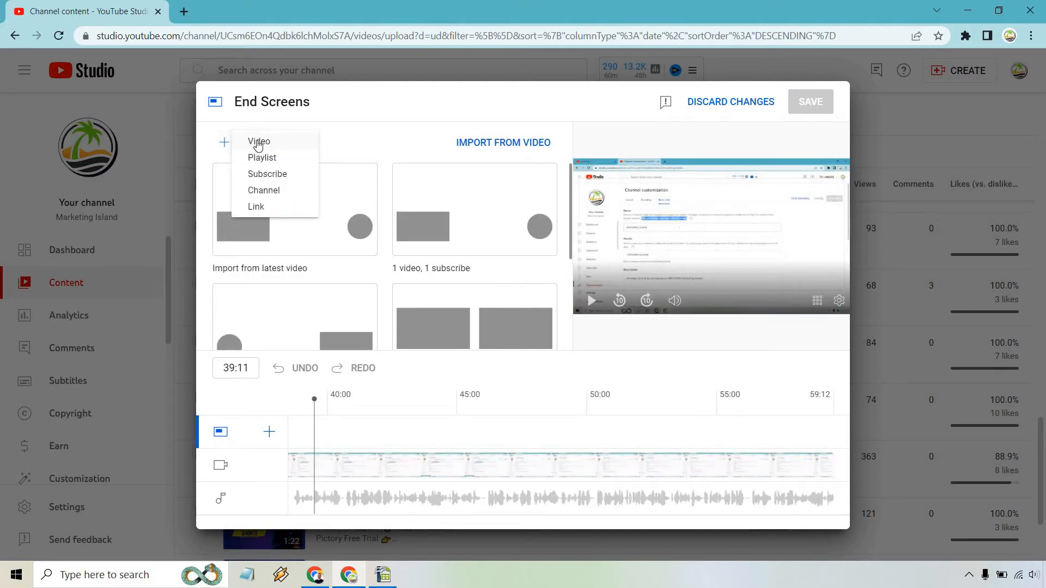
{"action": "mouse_move", "coordinate": [265, 200]}
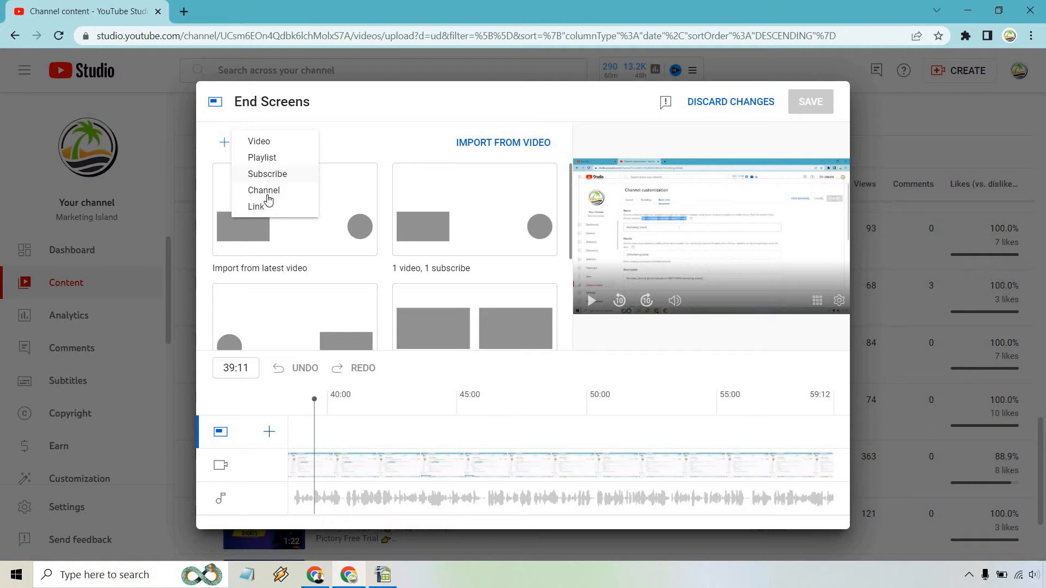
{"action": "mouse_move", "coordinate": [264, 194]}
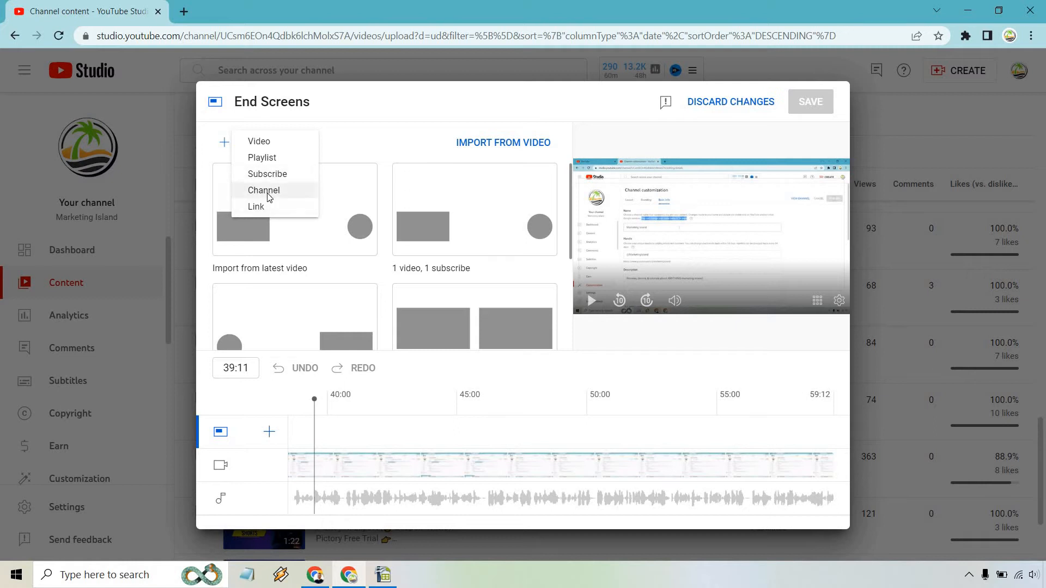
{"action": "left_click", "coordinate": [264, 189]}
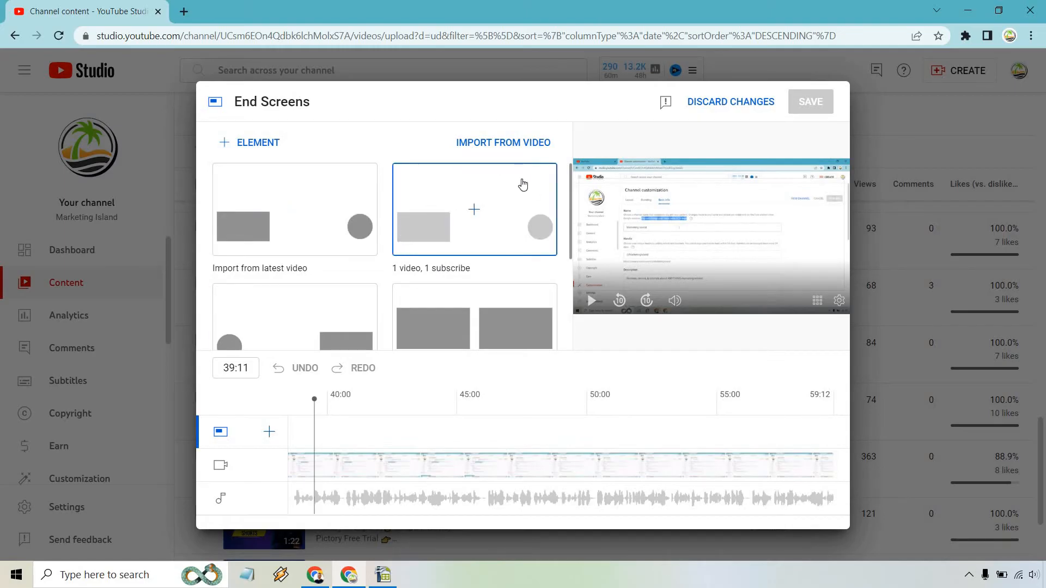
- Scroll through the end screen layout templates
{"action": "scroll", "scroll_direction": "down", "scroll_amount": 3}
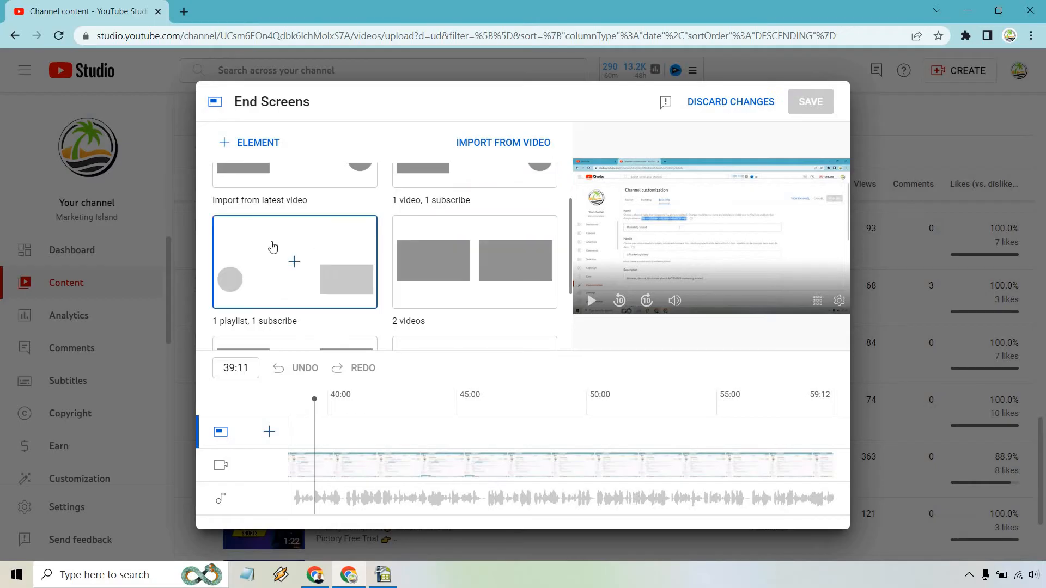
{"action": "scroll", "scroll_direction": "down", "scroll_amount": 3}
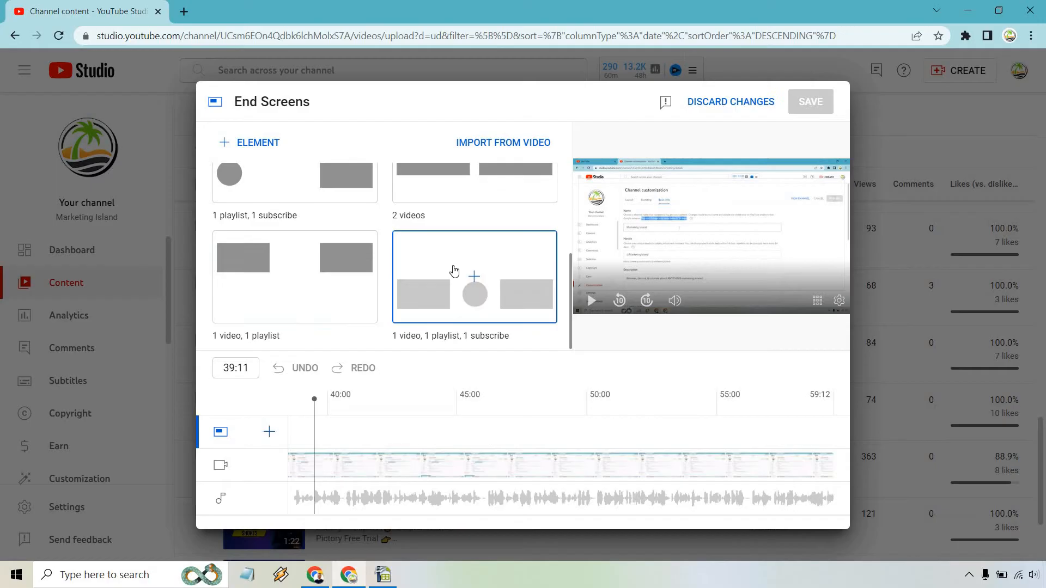
{"action": "scroll", "scroll_direction": "up", "scroll_amount": 3}
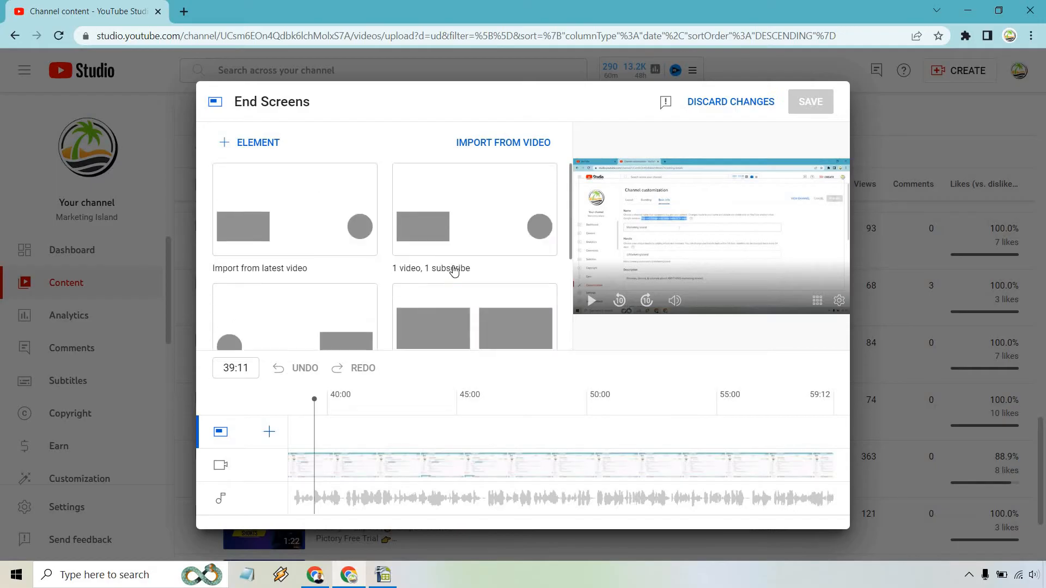
- Apply the '1 video, 1 subscribe' layout and show the hovercard outline
{"action": "left_click", "coordinate": [474, 209]}
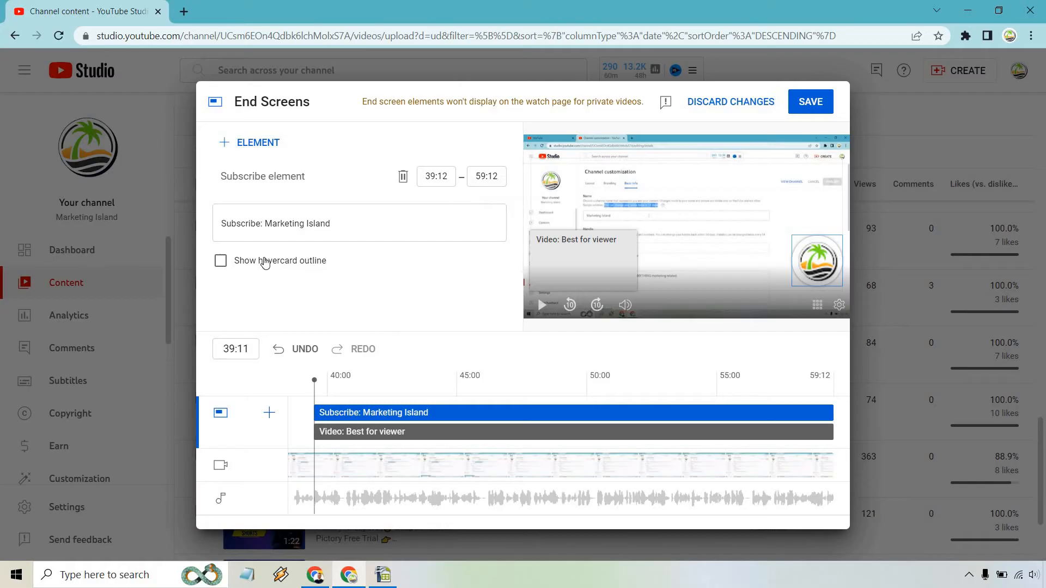
{"action": "left_click", "coordinate": [220, 261]}
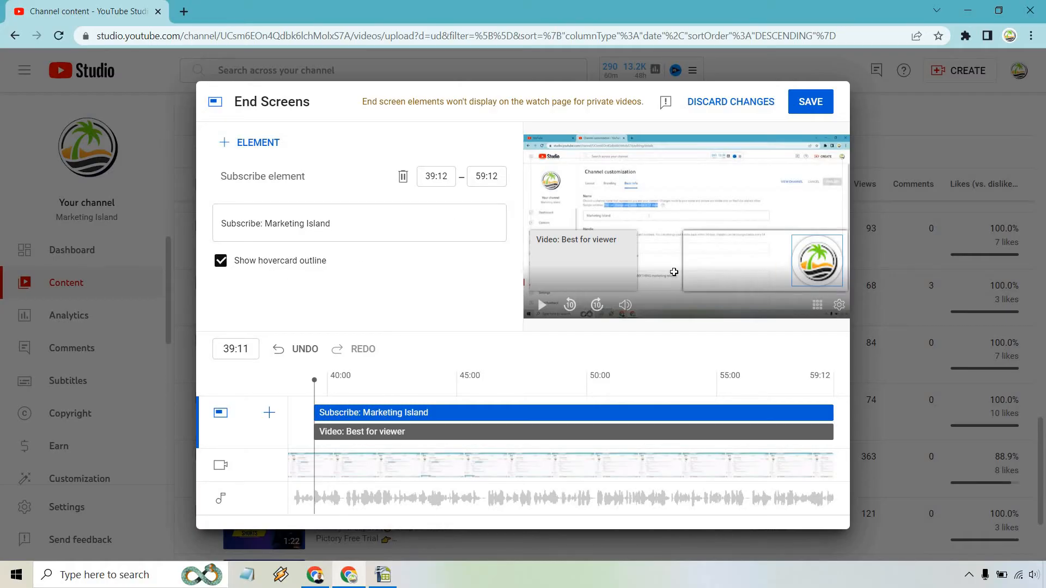
{"action": "mouse_move", "coordinate": [572, 260]}
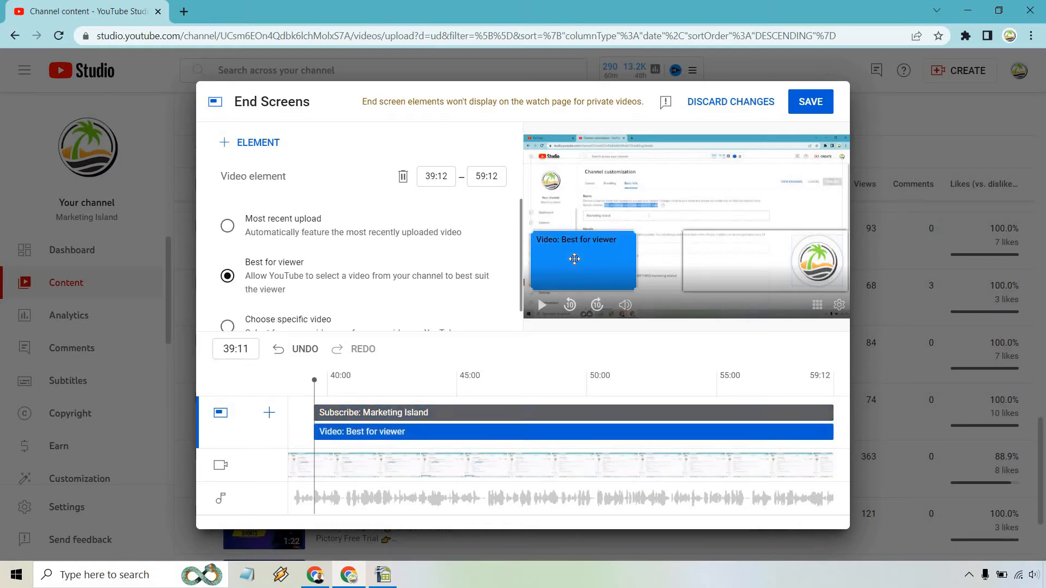
{"action": "mouse_move", "coordinate": [313, 222]}
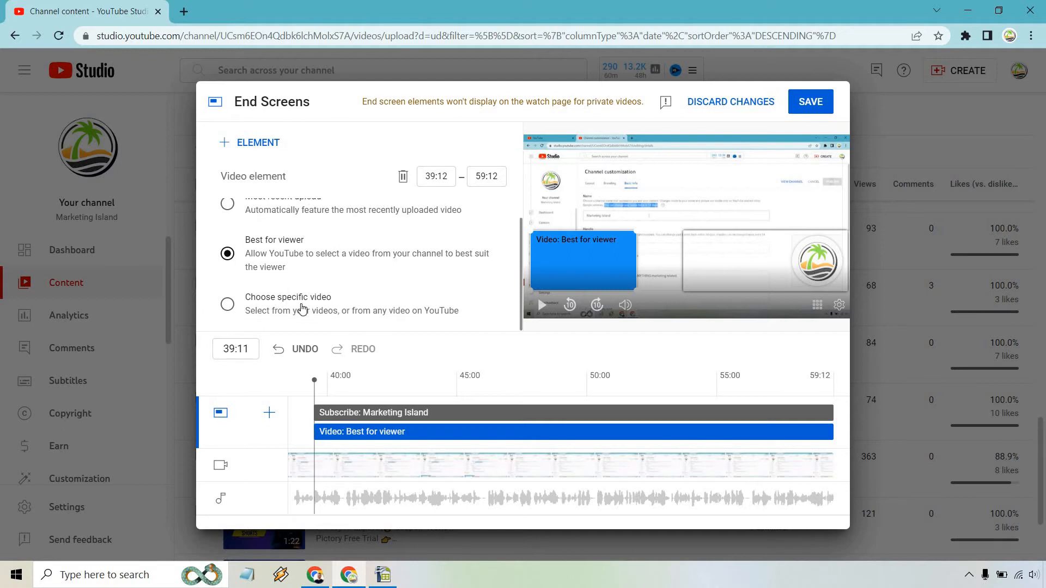
{"action": "left_click", "coordinate": [227, 304]}
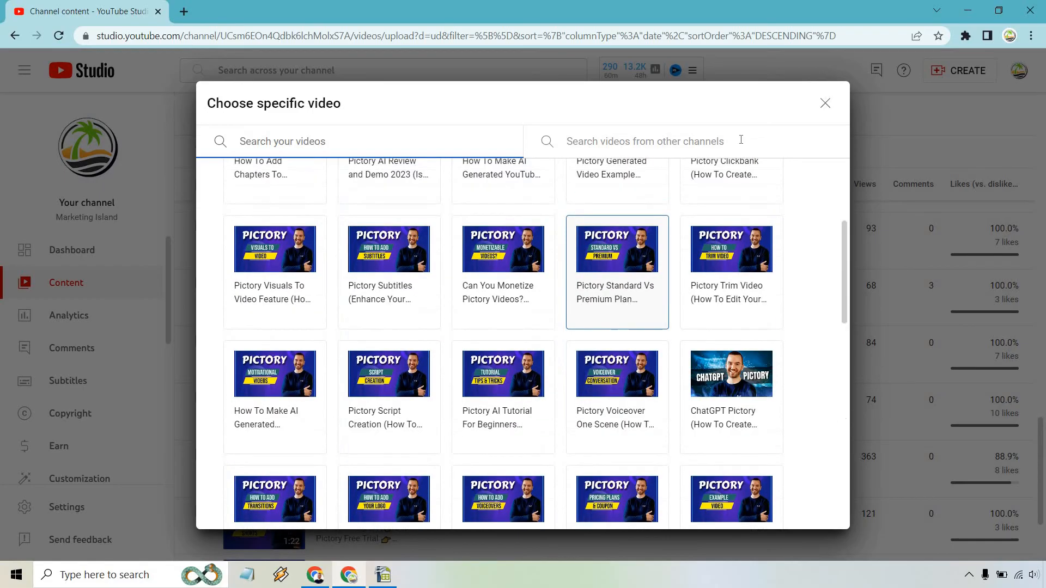
{"action": "left_click", "coordinate": [824, 103]}
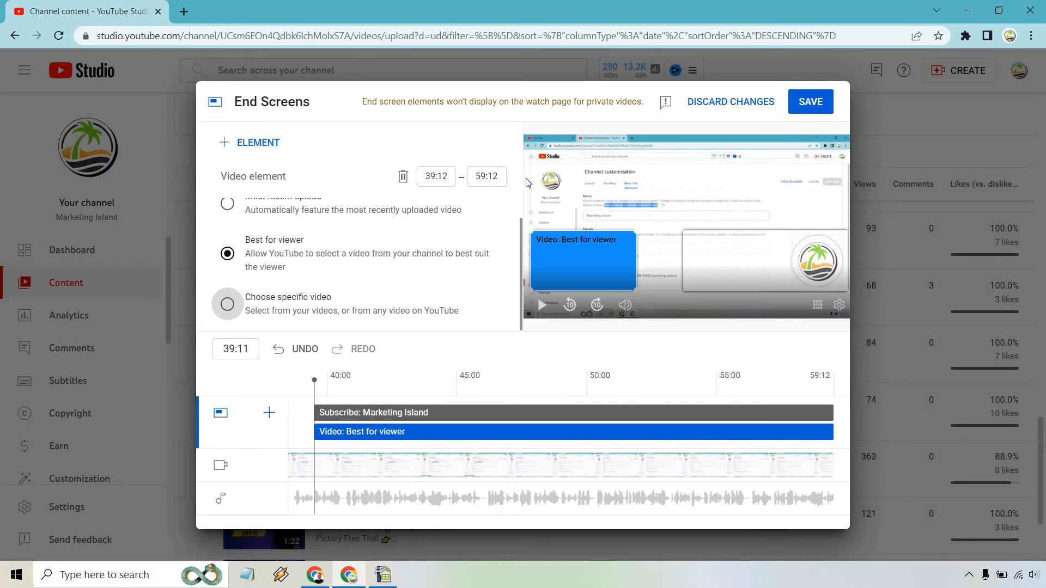
{"action": "mouse_move", "coordinate": [569, 160]}
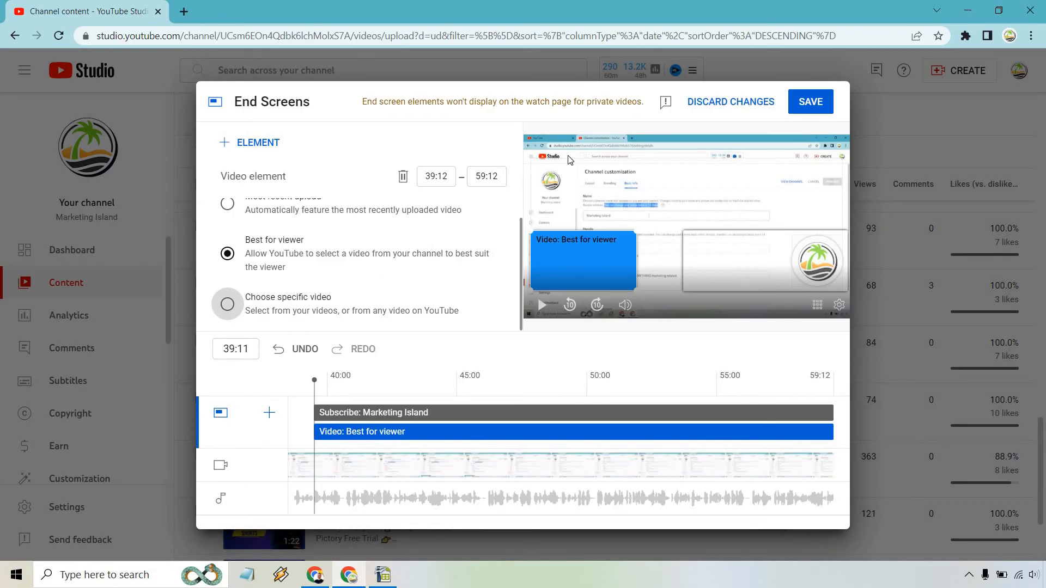
{"action": "mouse_move", "coordinate": [584, 252]}
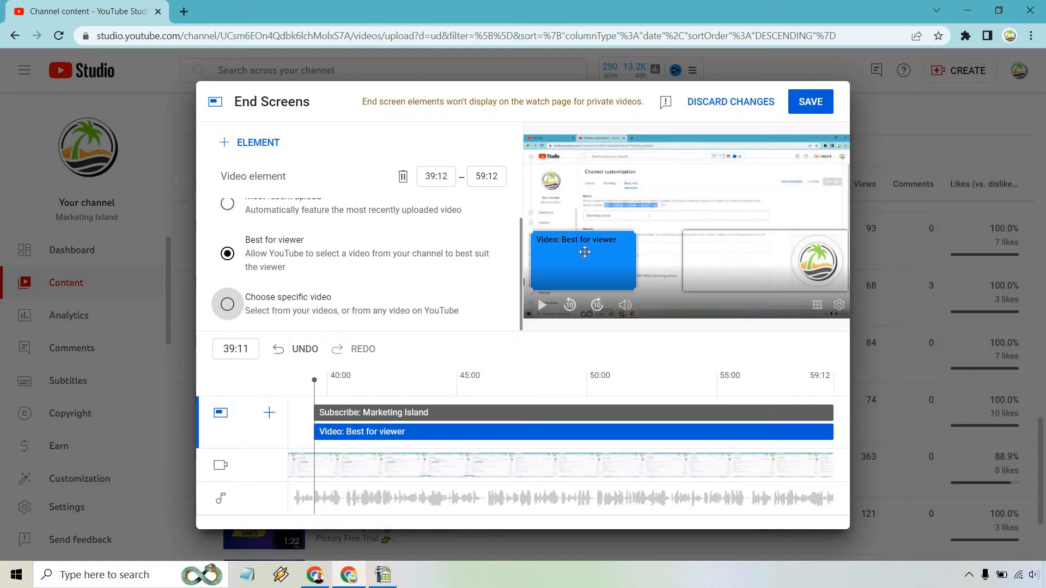
{"action": "left_click", "coordinate": [374, 412]}
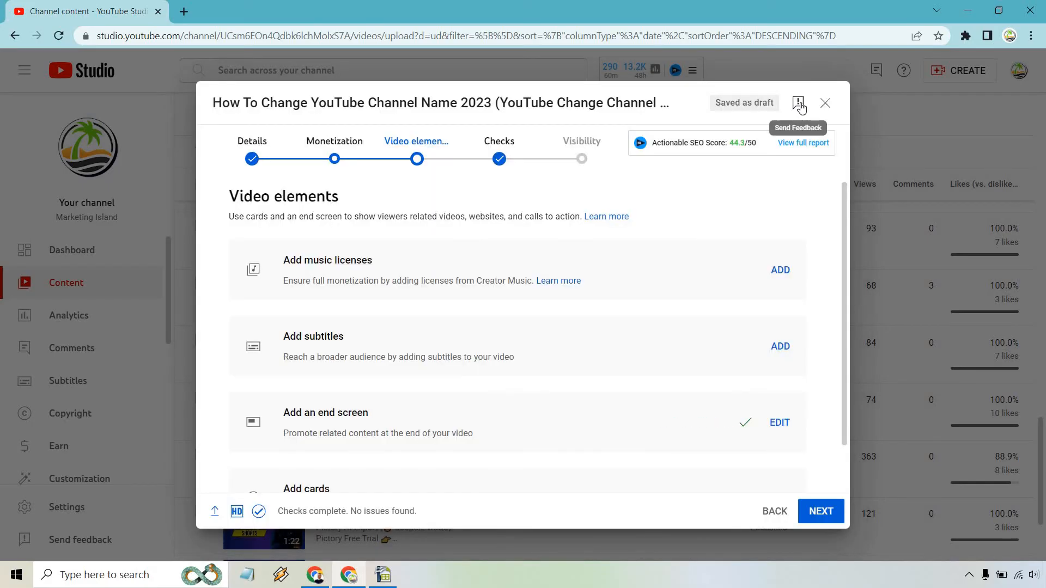
{"action": "mouse_move", "coordinate": [832, 333]}
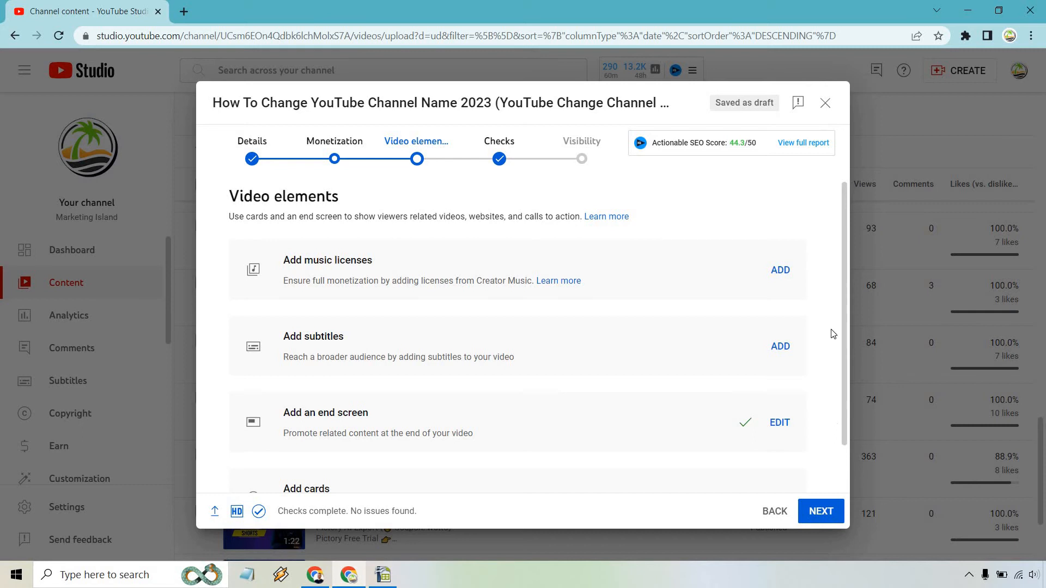